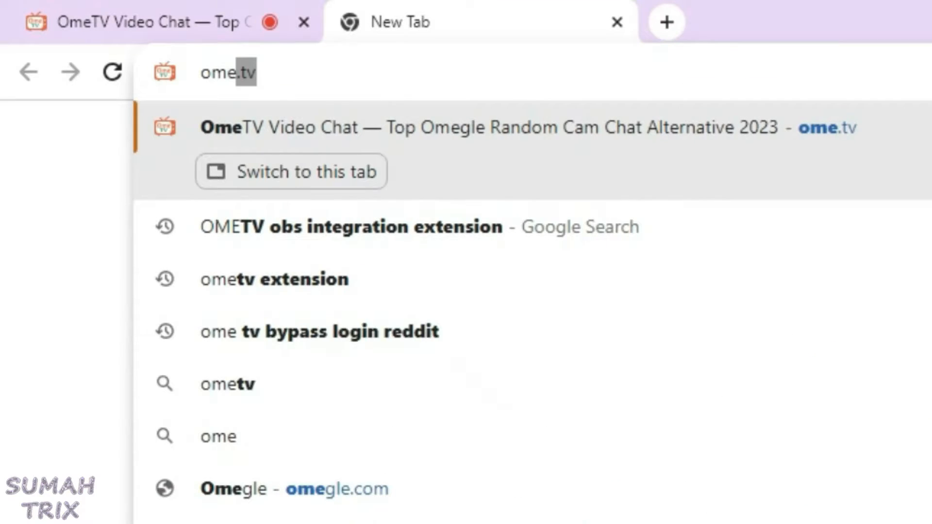
- Search Google for 'ometv extension', reach its Chrome Web Store page and add it to Chrome
left_click(274, 280)
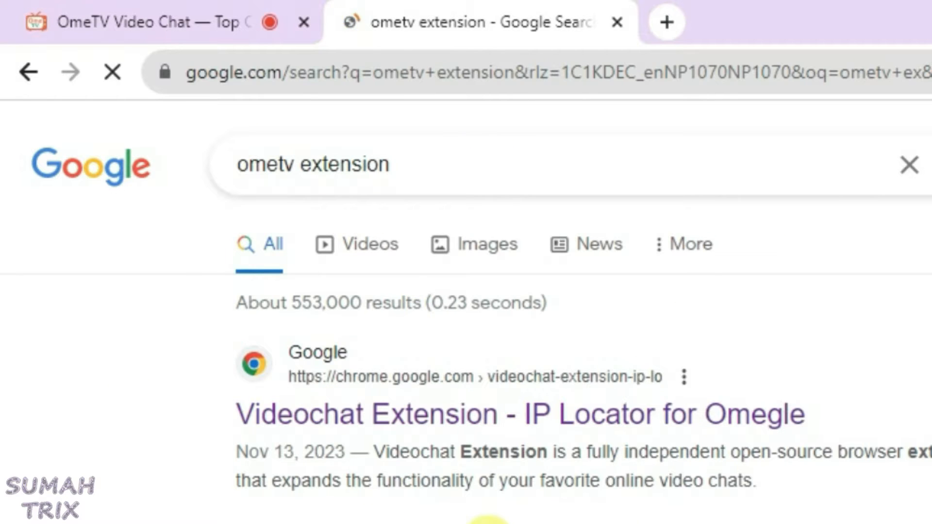
left_click(111, 72)
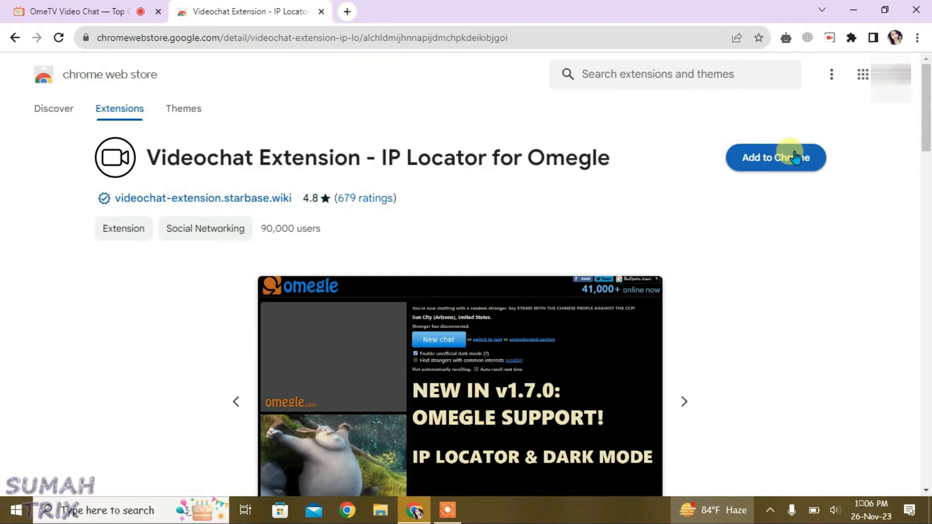
left_click(775, 157)
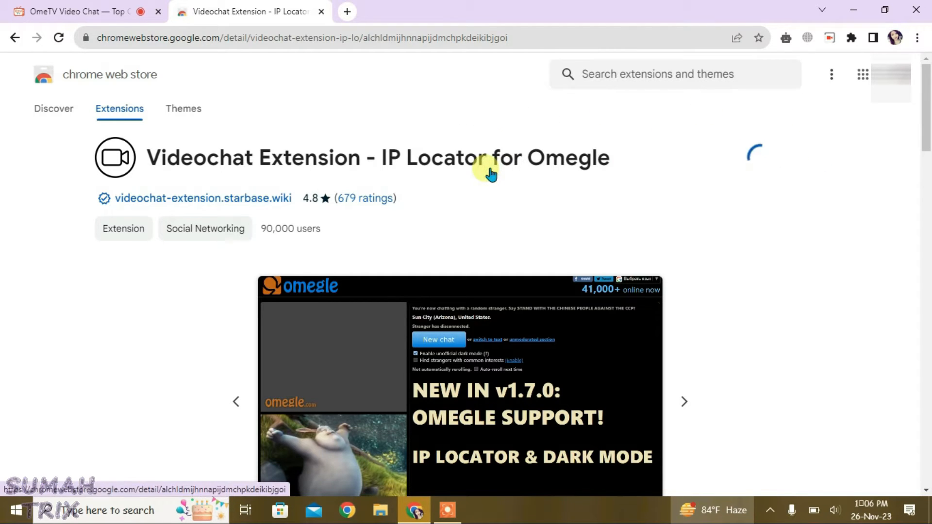
mouse_move(741, 143)
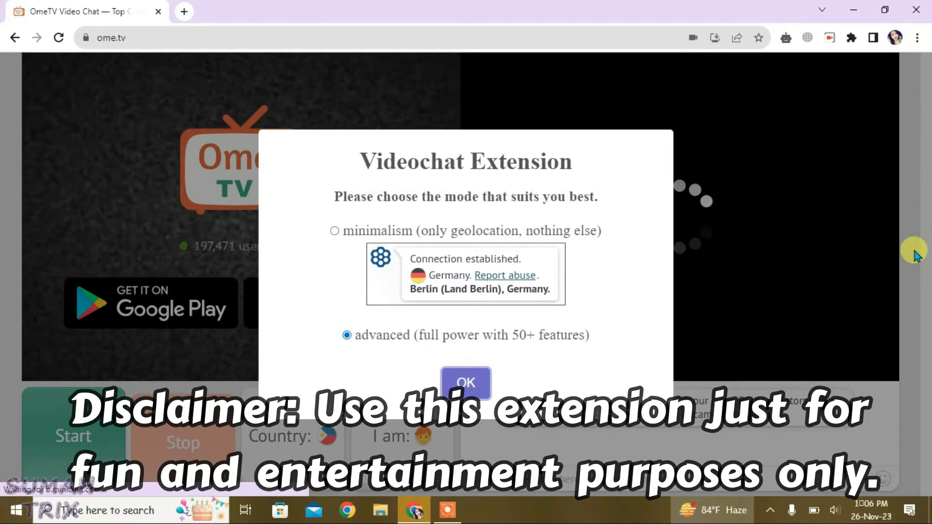
- Confirm advanced mode and close the Congratulations welcome dialog
left_click(465, 383)
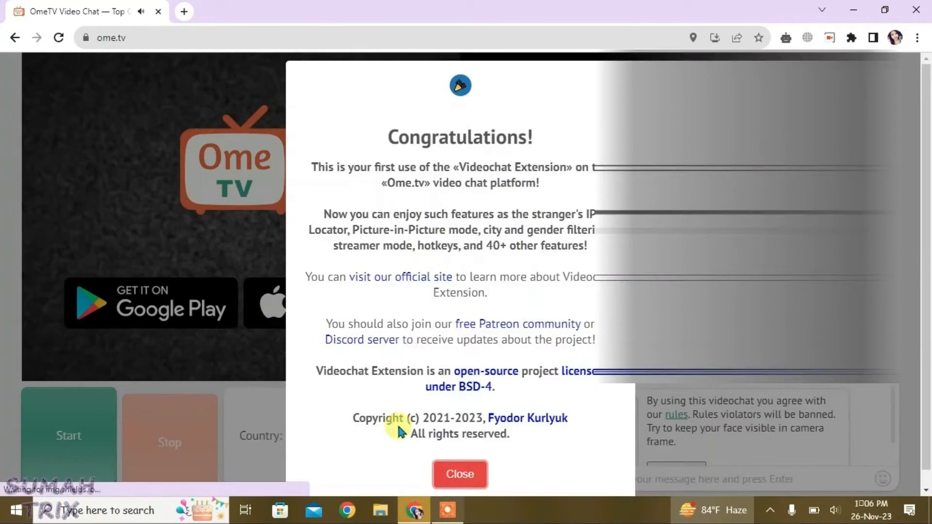
left_click(460, 474)
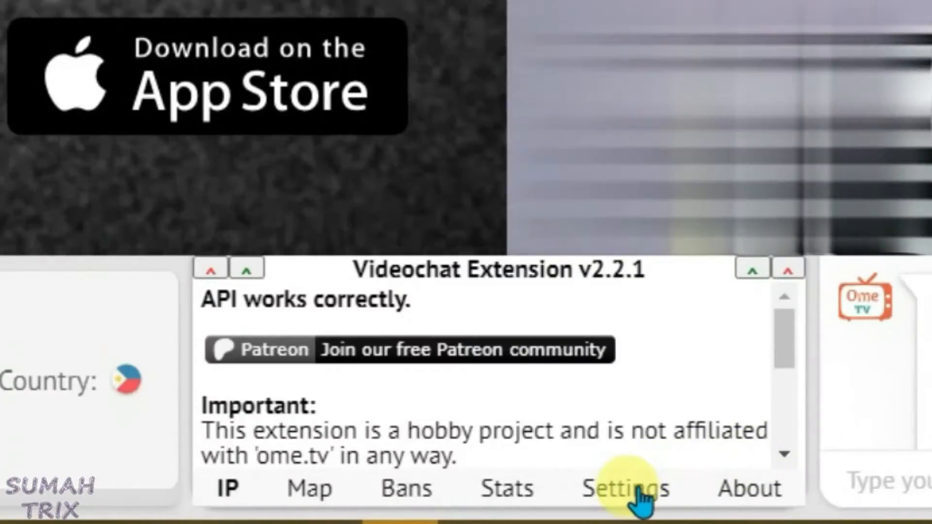
- Enable the 'skip men' checkbox under Gender recognition in the extension settings
left_click(618, 488)
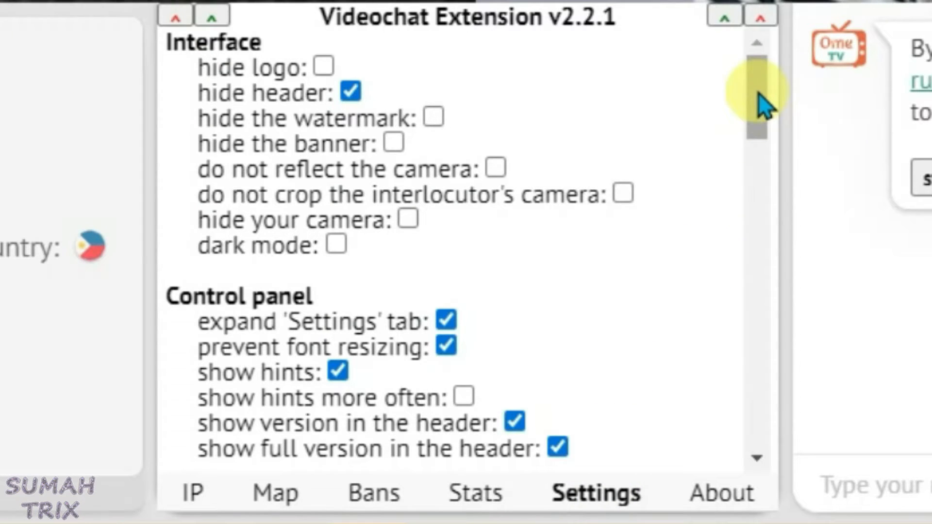
left_click_drag(758, 95, 758, 238)
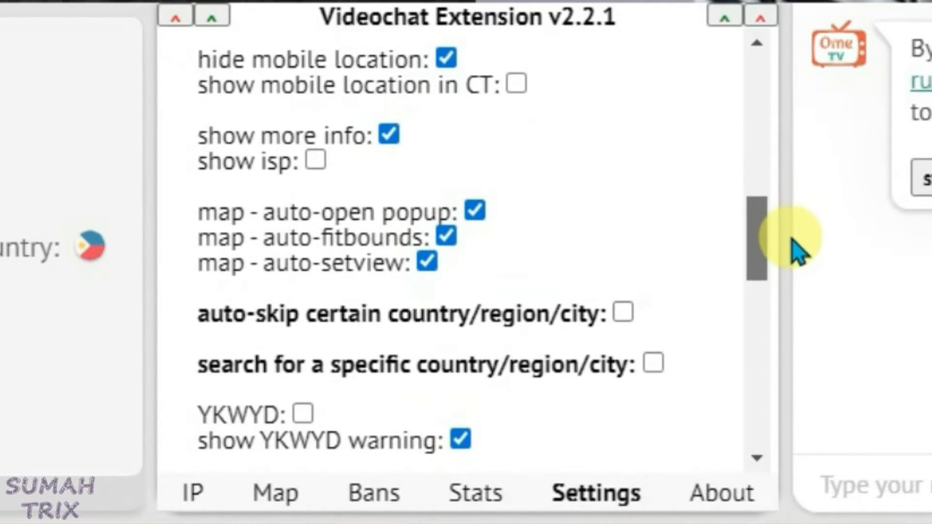
scroll("down", 3)
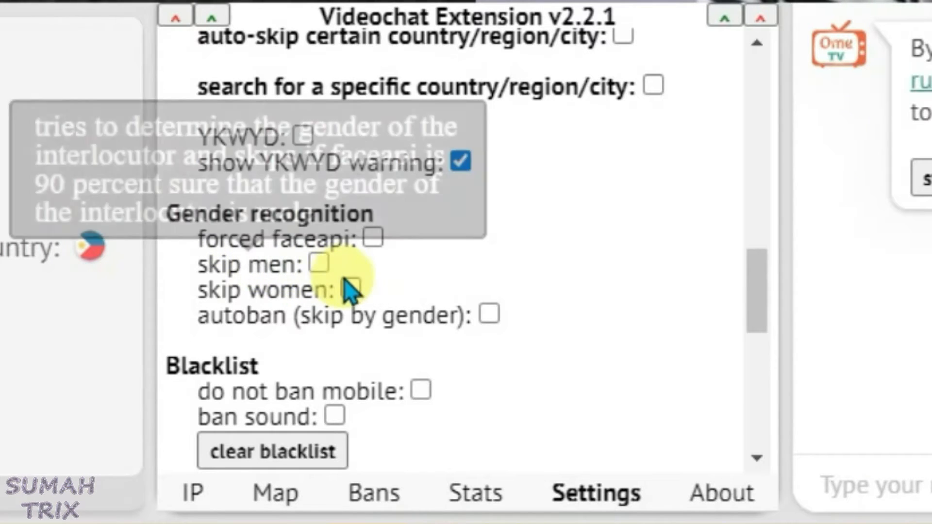
left_click(319, 263)
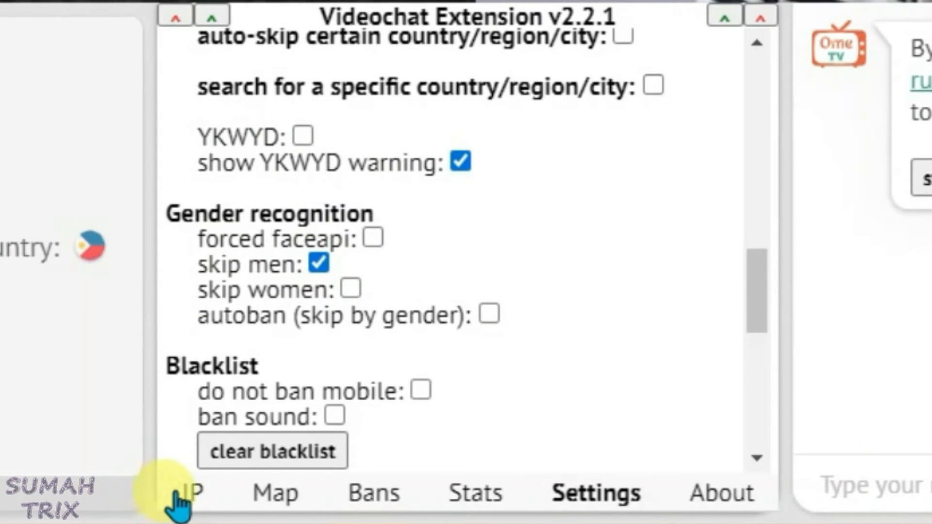
- Return to the IP view and start/next the chat so the male partner from Moldova is skipped
left_click(67, 442)
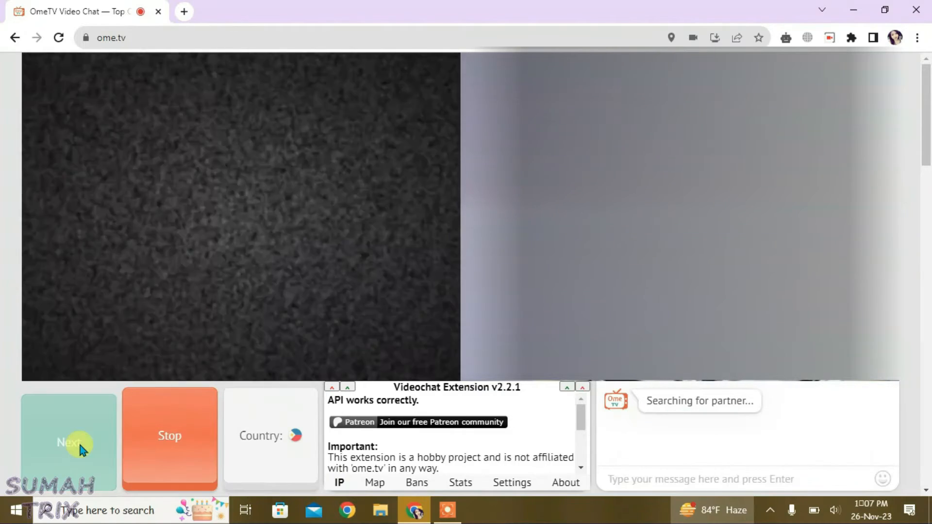
left_click(68, 443)
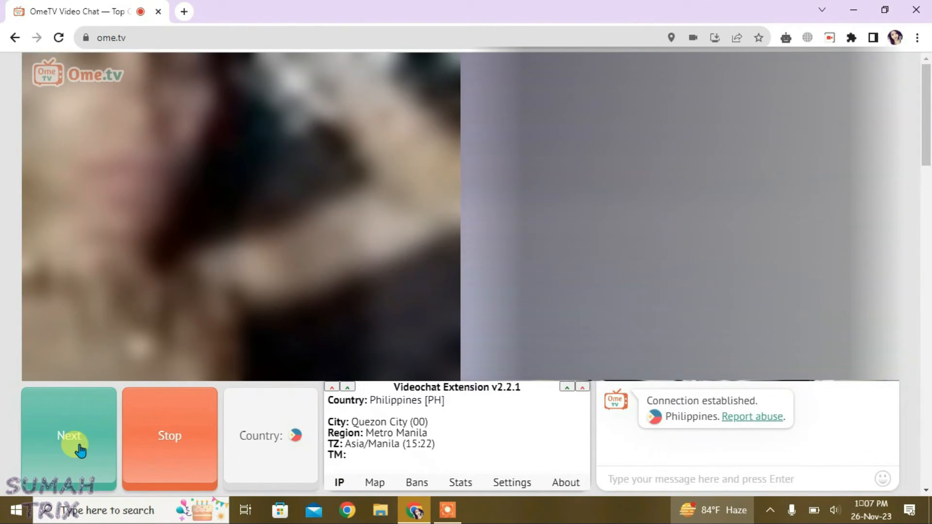
left_click(68, 435)
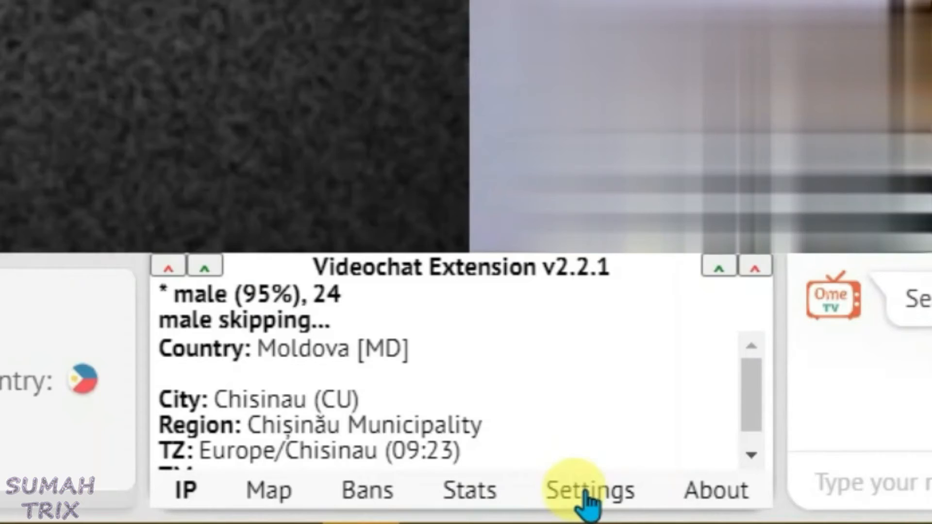
- Verify 'skip men' remains ticked in Settings and continue chatting past the male partner from Russia
left_click(589, 492)
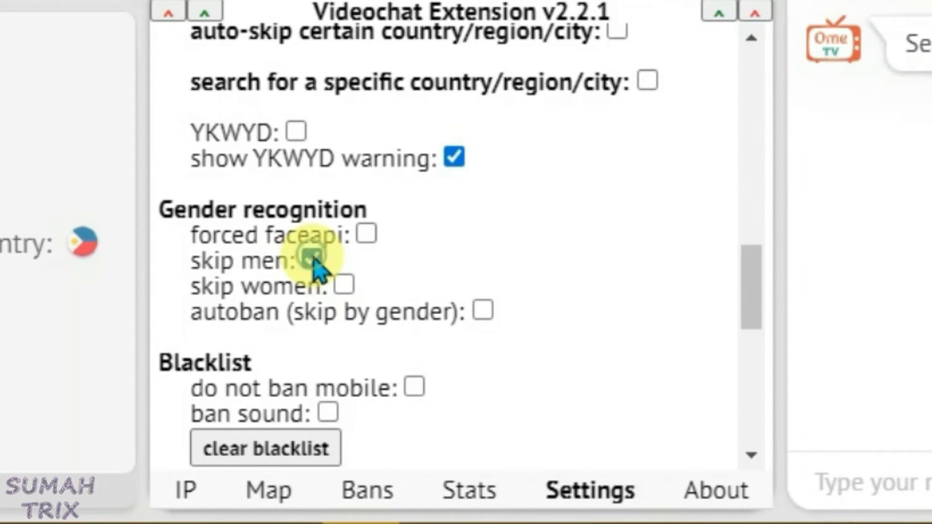
left_click(313, 260)
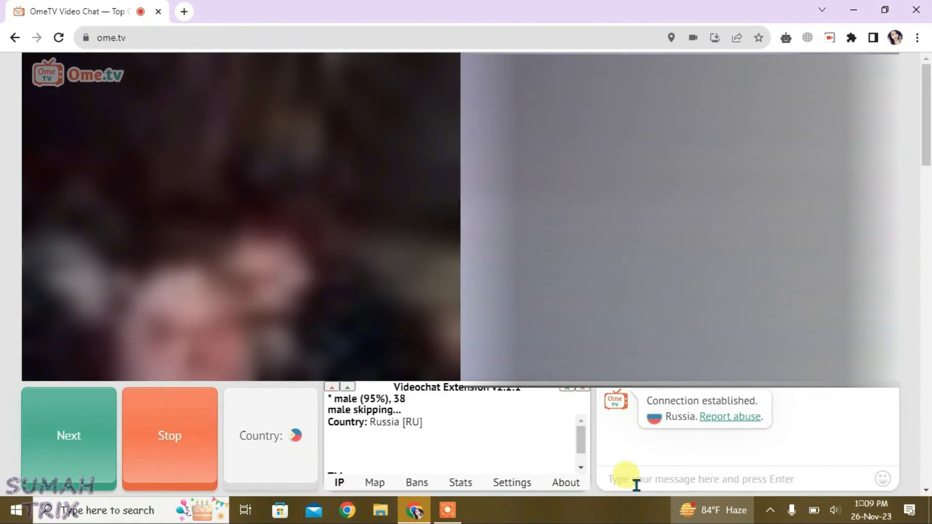
left_click(68, 436)
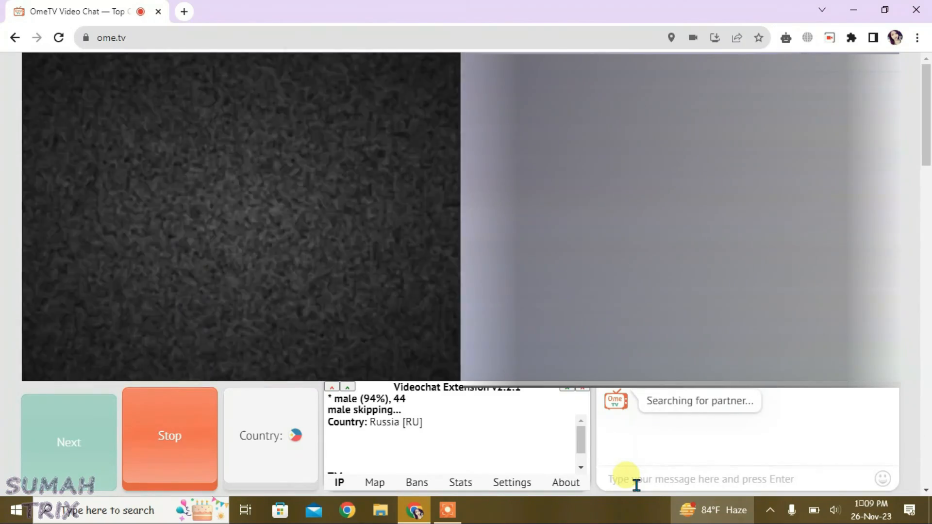